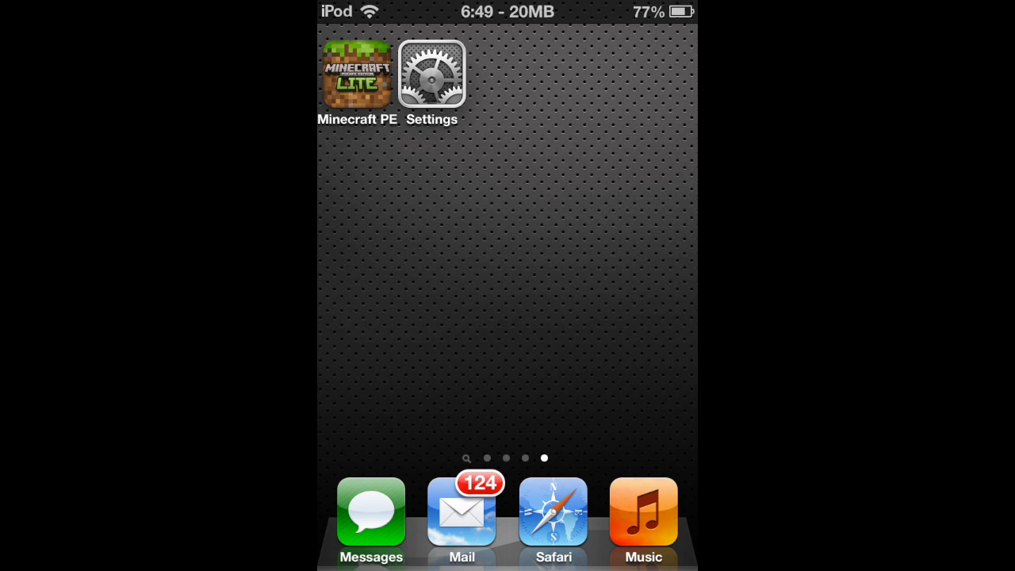
# Step: Navigate Settings > General > Accessibility and scroll to the Learning section with Guided Access
pyautogui.click(435, 75)
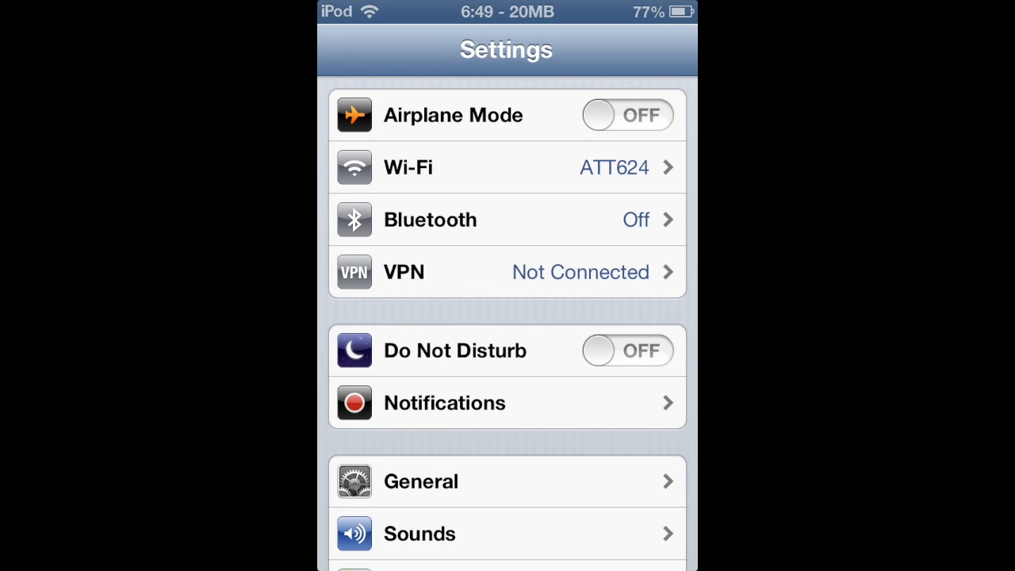
pyautogui.scroll(-3)
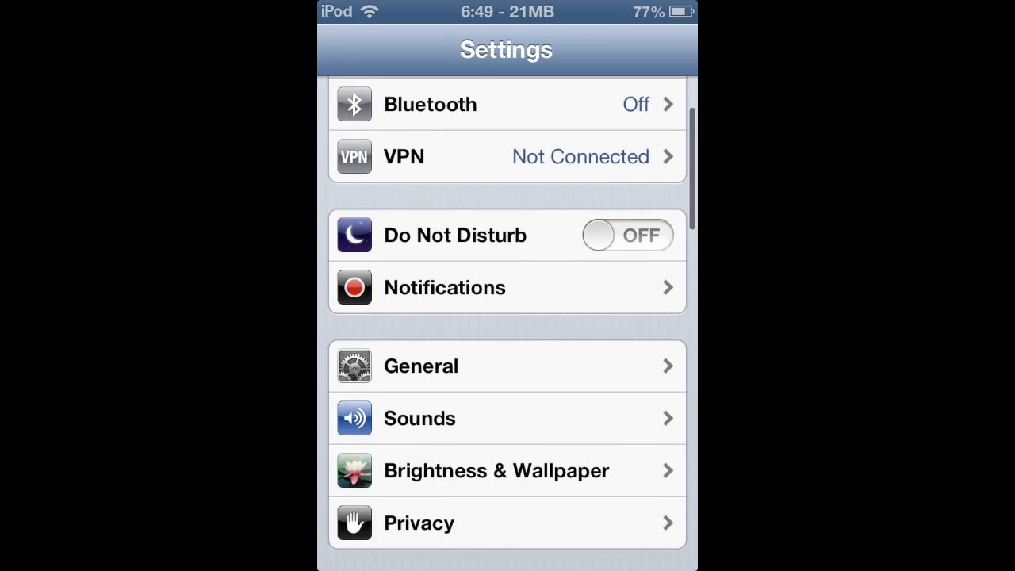
pyautogui.click(421, 367)
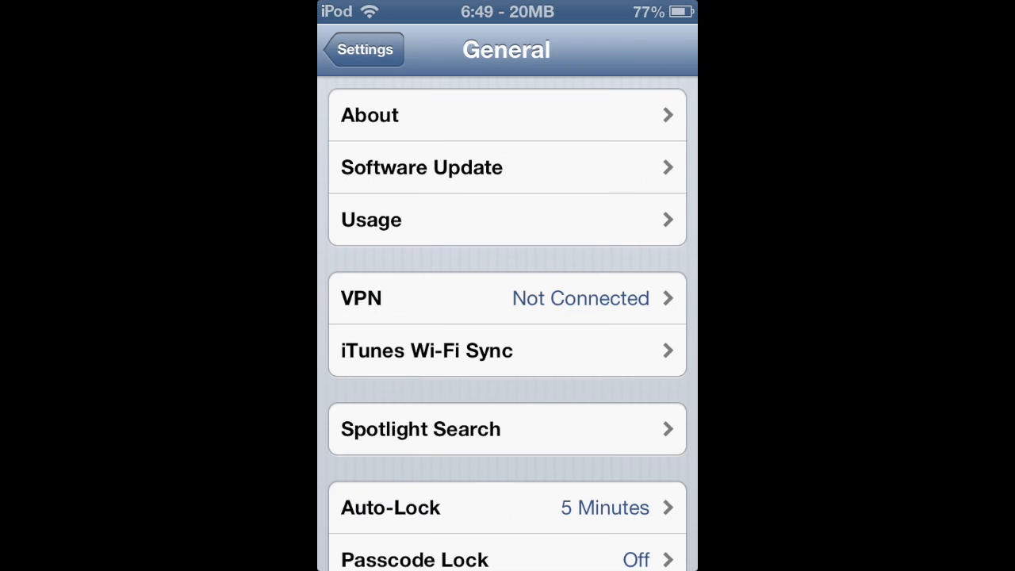
pyautogui.scroll(-3)
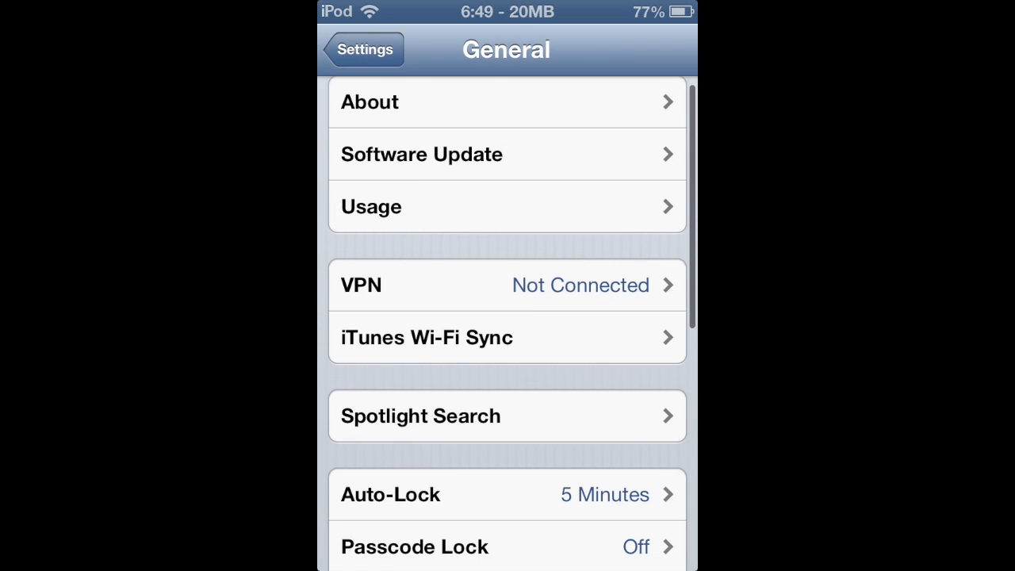
pyautogui.scroll(-3)
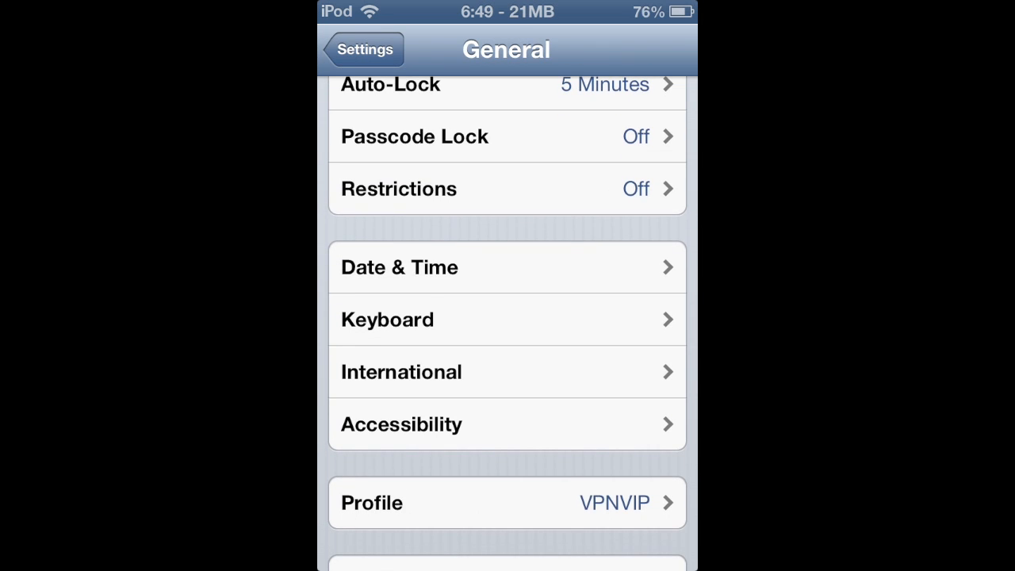
pyautogui.click(401, 425)
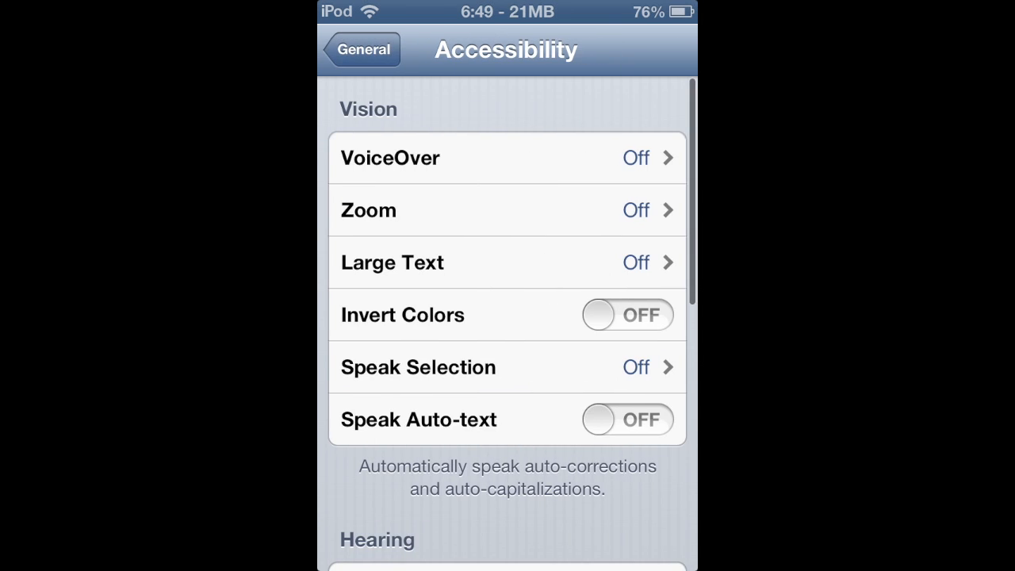
pyautogui.scroll(-3)
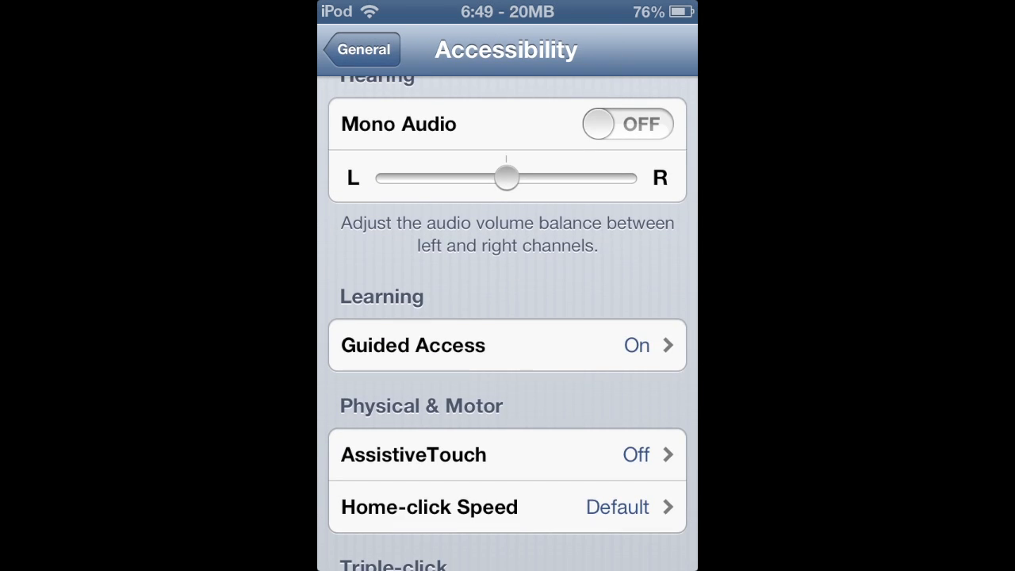
# Step: Switch Guided Access on, set its passcode, and return to the home screen
pyautogui.click(506, 346)
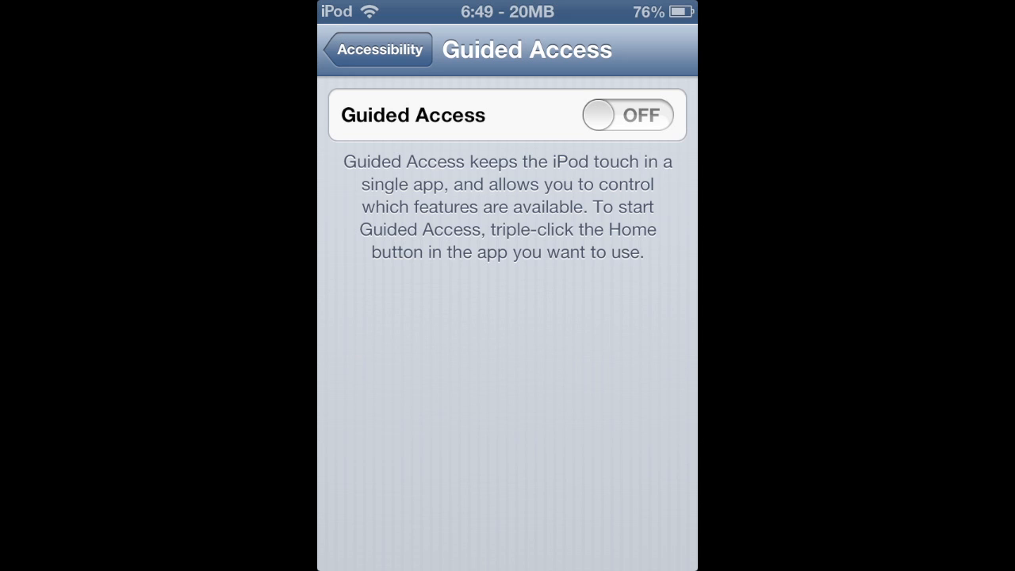
pyautogui.click(628, 114)
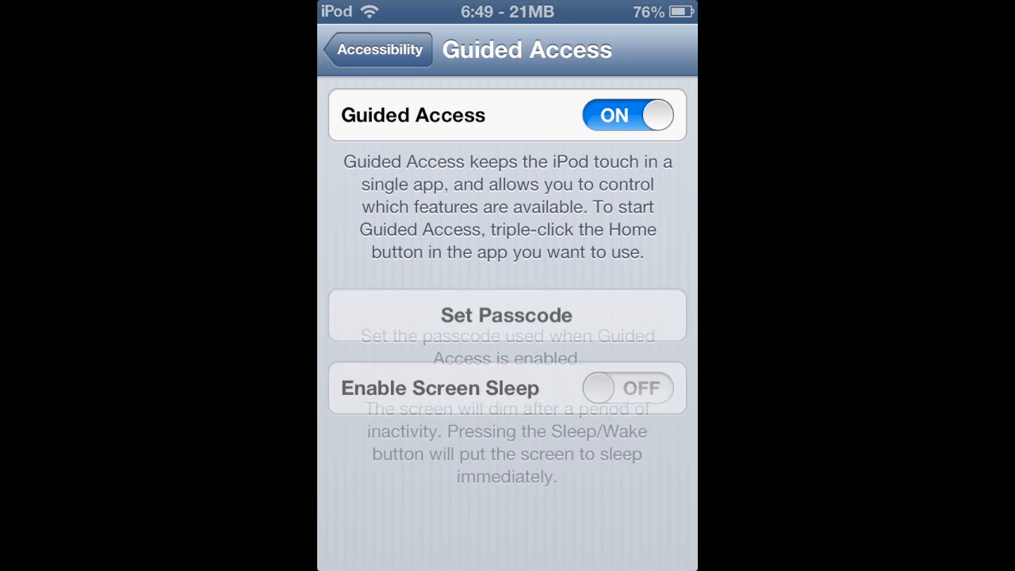
pyautogui.click(506, 314)
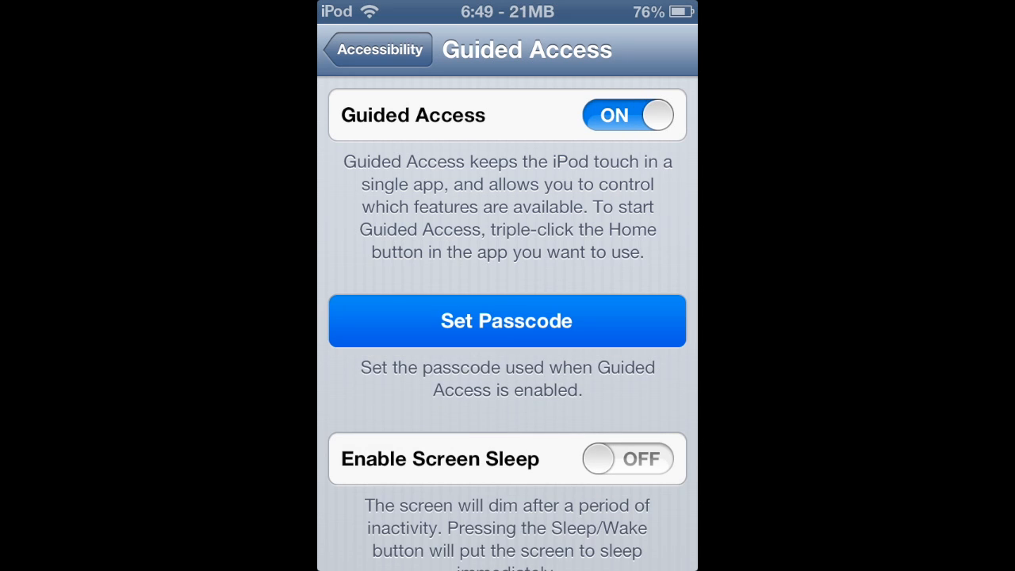
pyautogui.click(507, 320)
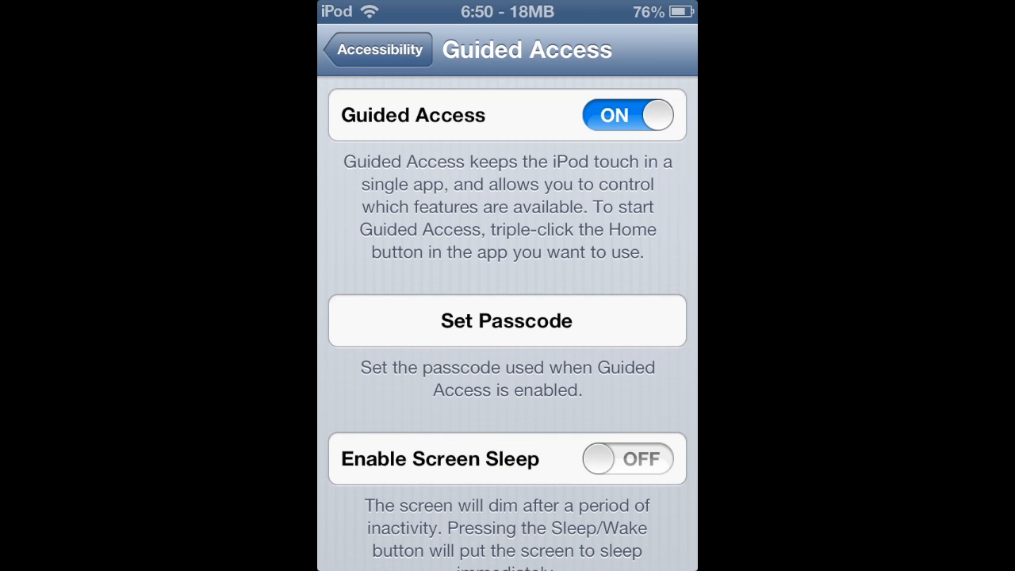
pyautogui.scroll(-3)
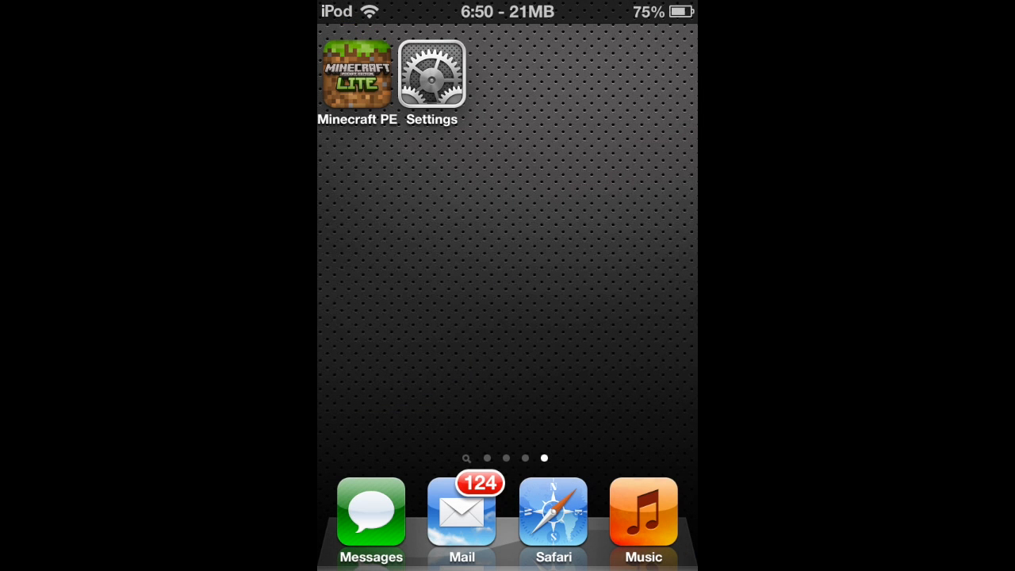
# Step: Launch Minecraft PE Lite from the home screen
pyautogui.click(349, 72)
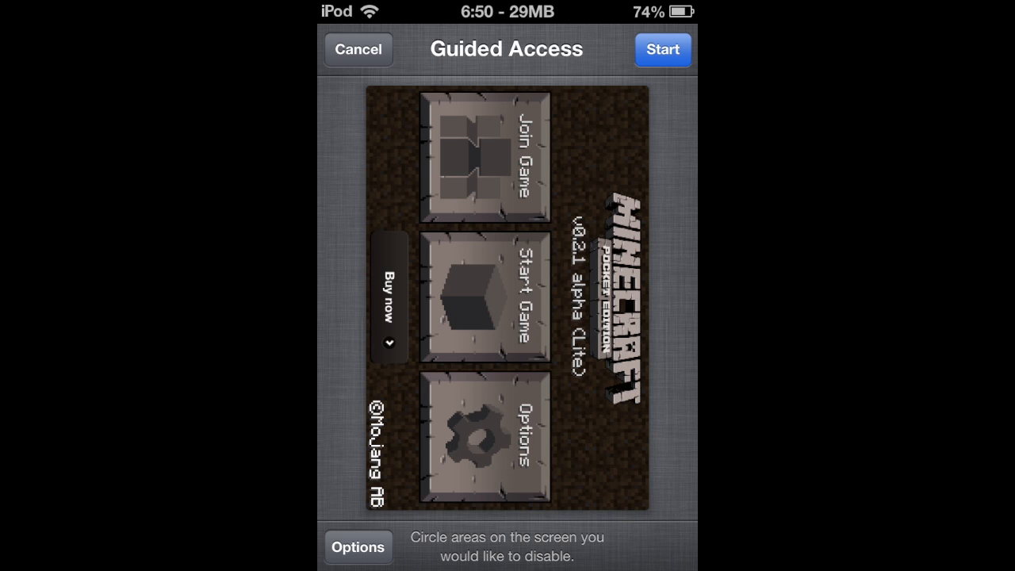
pyautogui.click(358, 548)
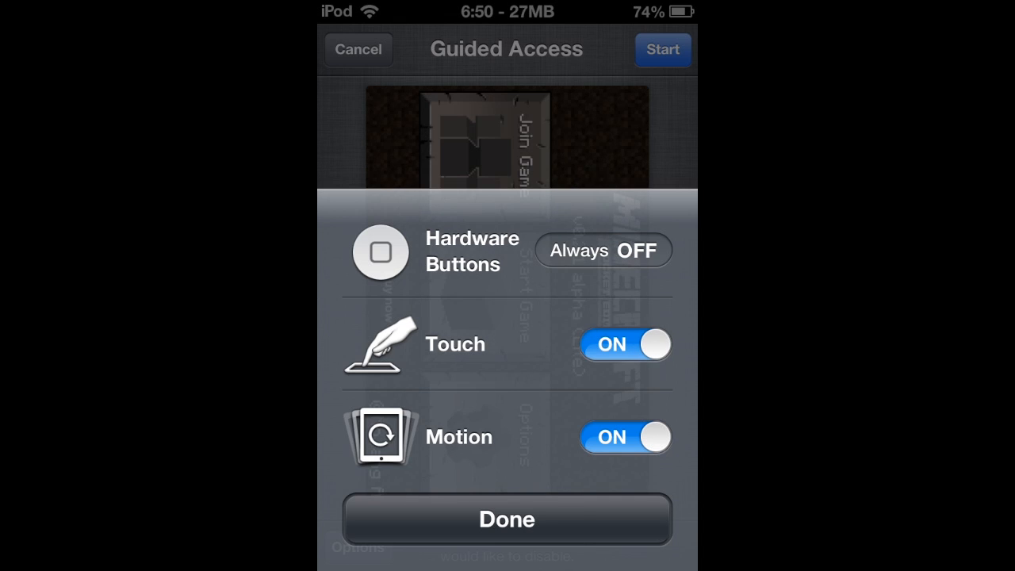
pyautogui.click(507, 519)
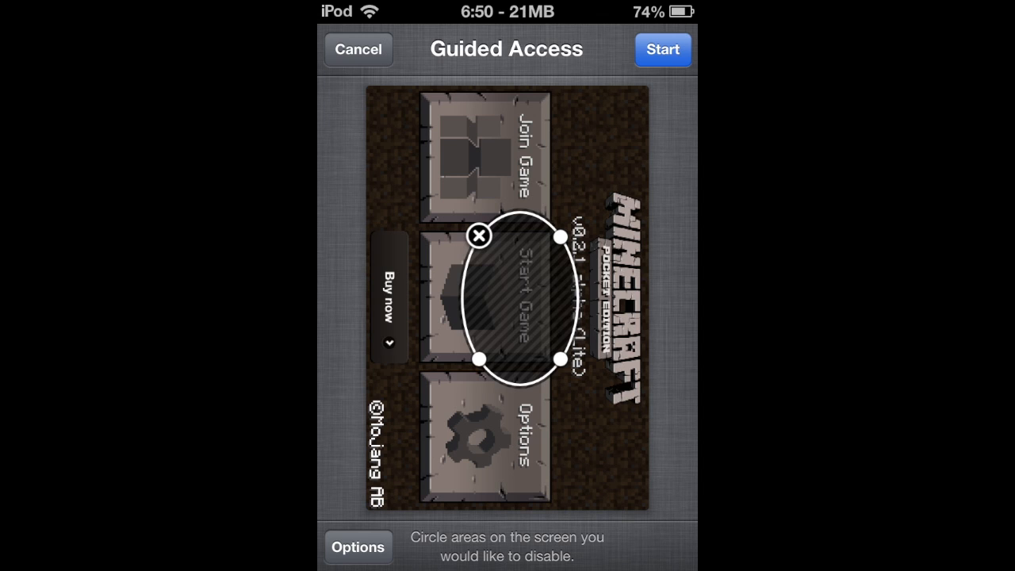
pyautogui.click(483, 236)
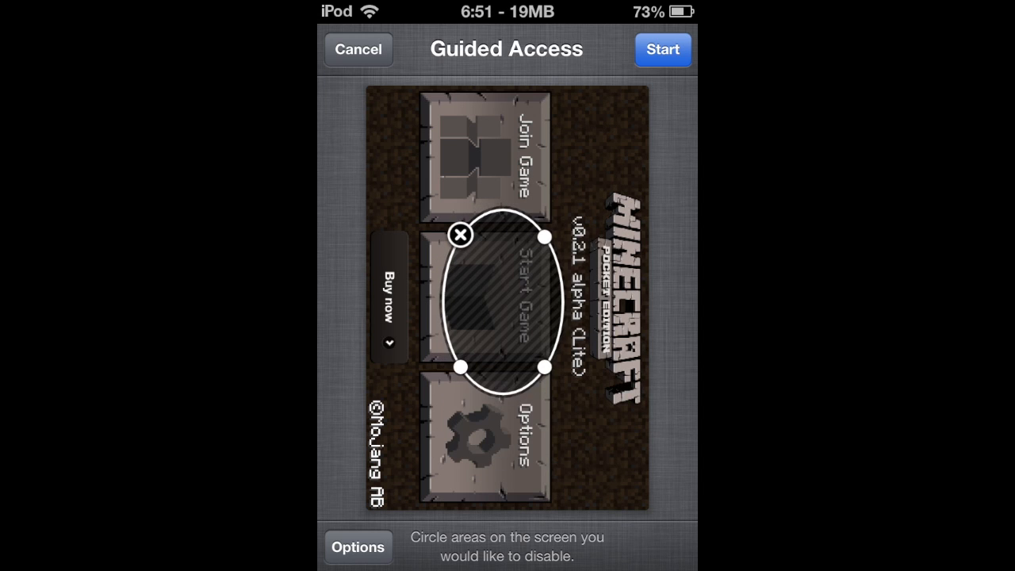
pyautogui.click(461, 235)
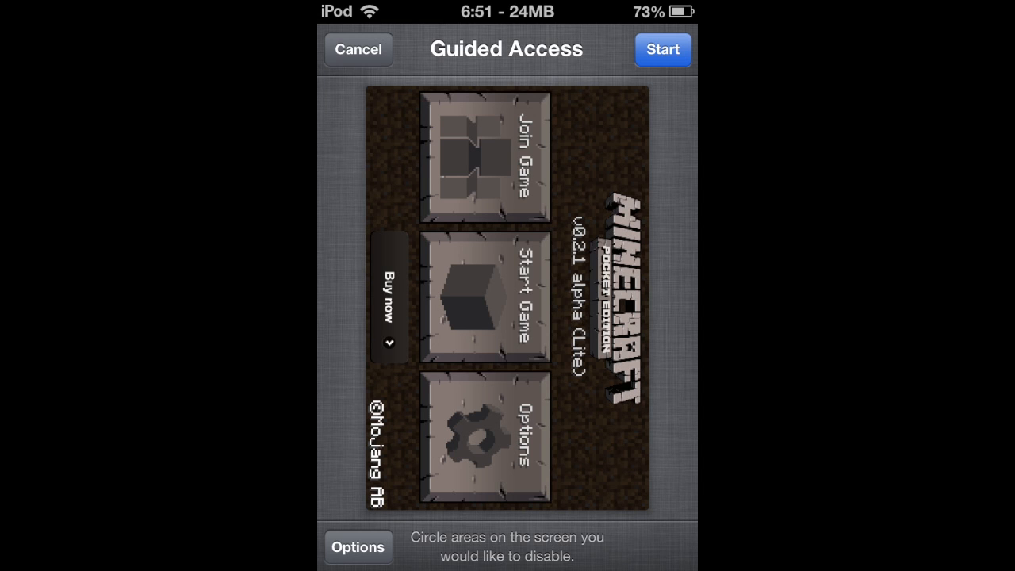
# Step: Start Guided Access in the game, open the Start Game mode menu, and go back to the main menu
pyautogui.click(663, 49)
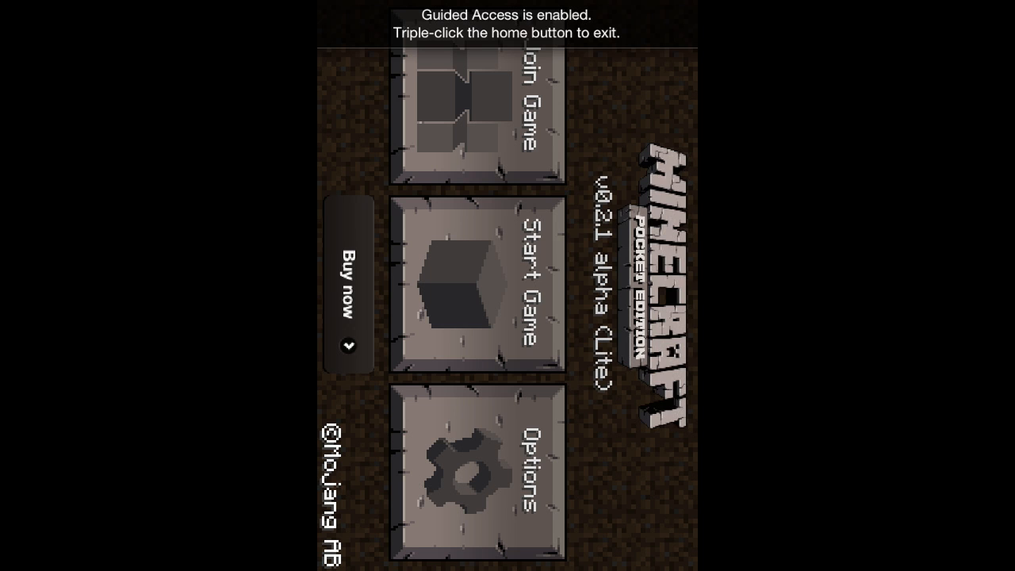
pyautogui.click(473, 293)
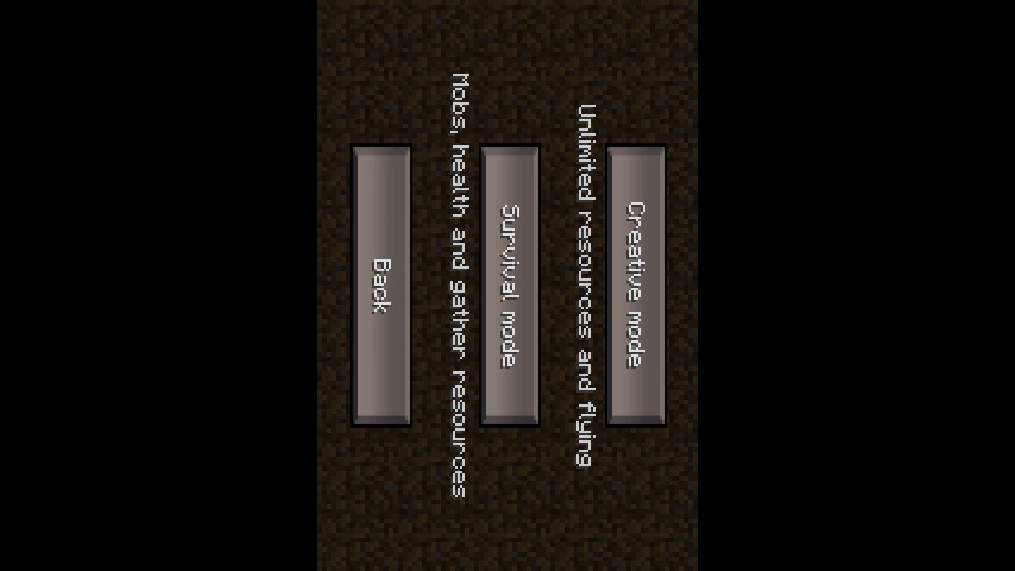
pyautogui.click(379, 290)
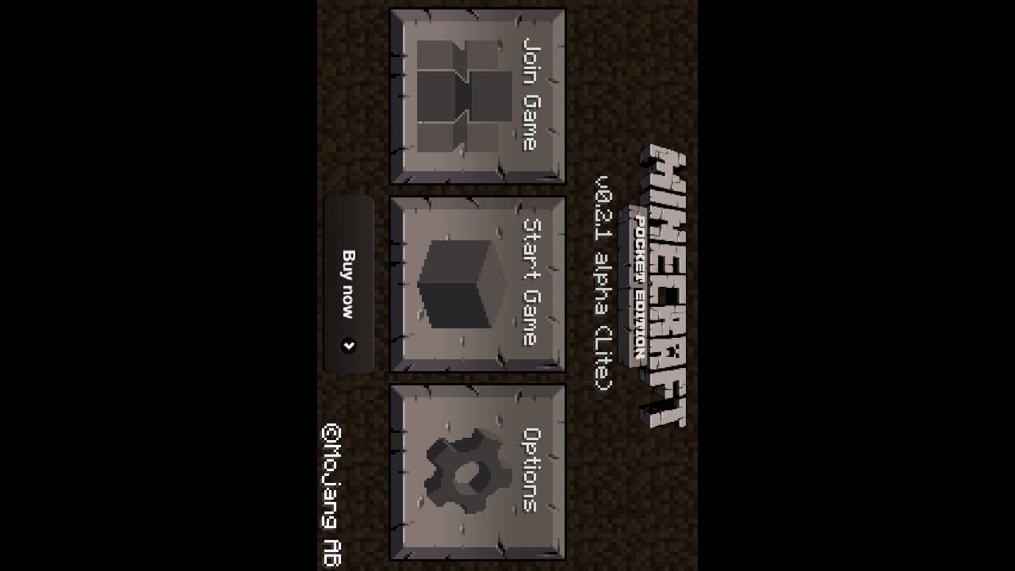